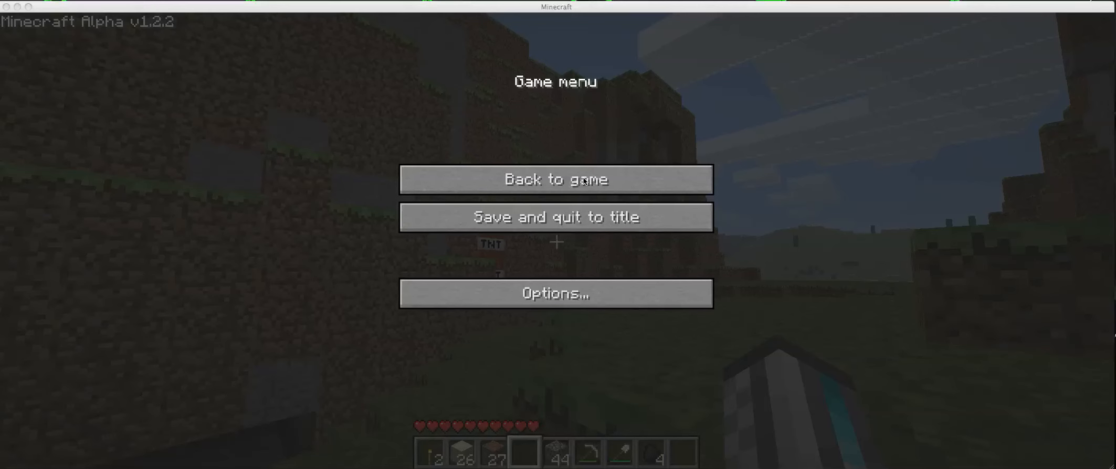
pyautogui.moveTo(556, 179)
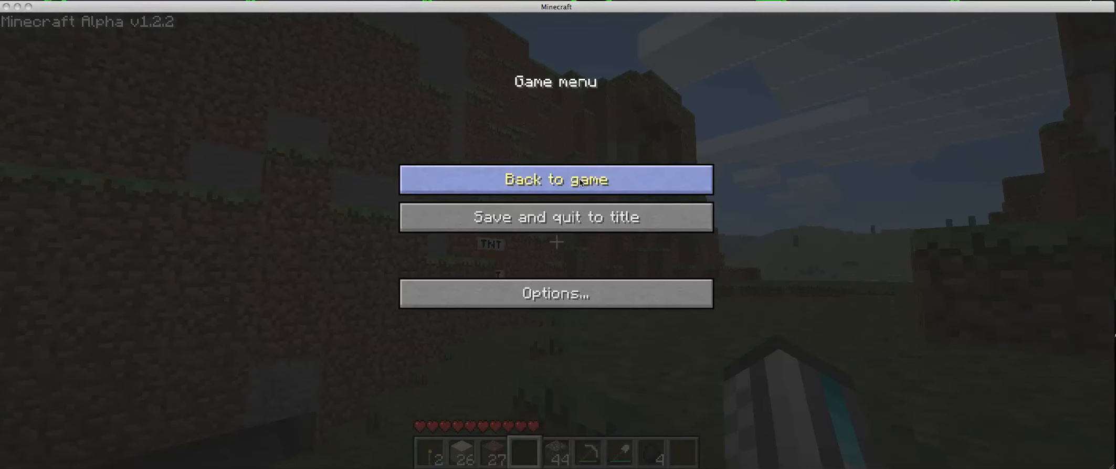
# Resume the paused game to reach the chest and take a 64-stack of TNT
pyautogui.click(556, 179)
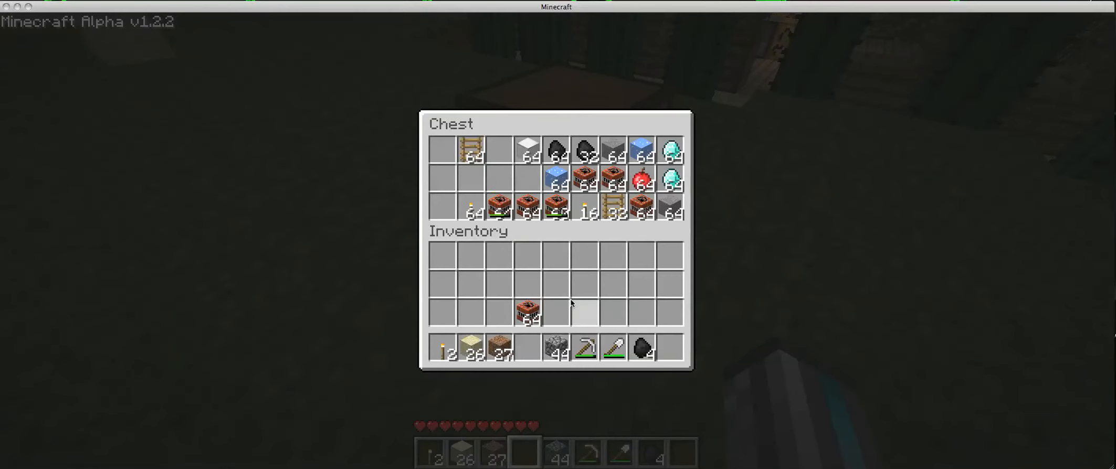
# Close the chest holding the 64 TNT and return to the world to enter the tunnel
pyautogui.press('Escape')
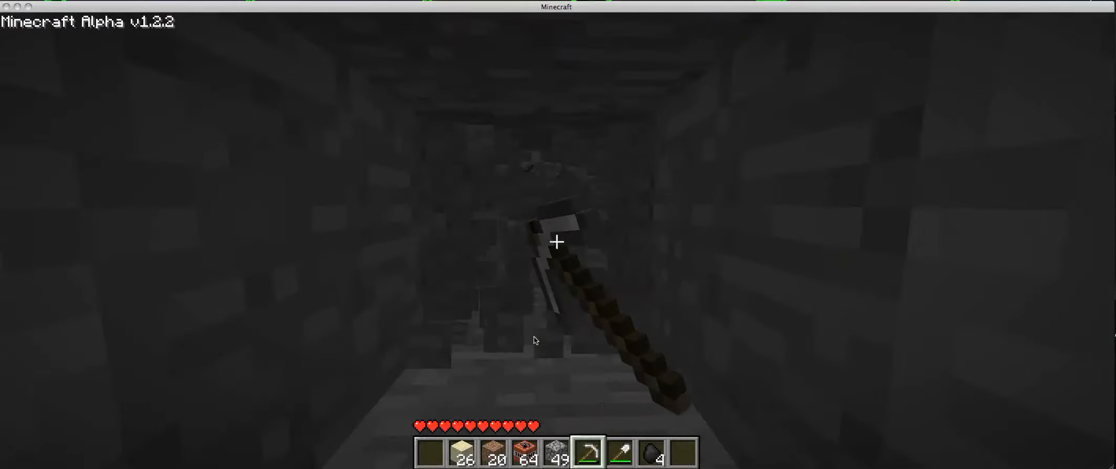
pyautogui.click(558, 242)
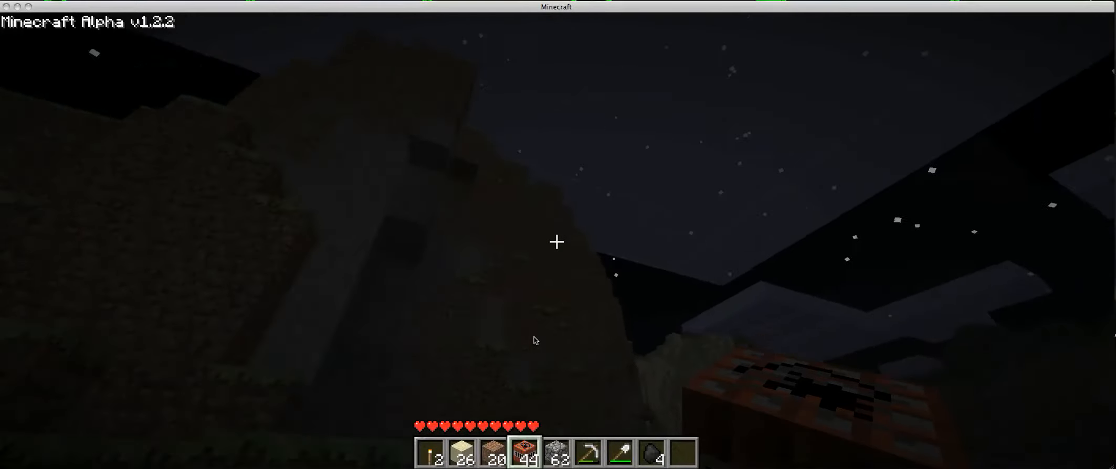
pyautogui.moveTo(556, 242)
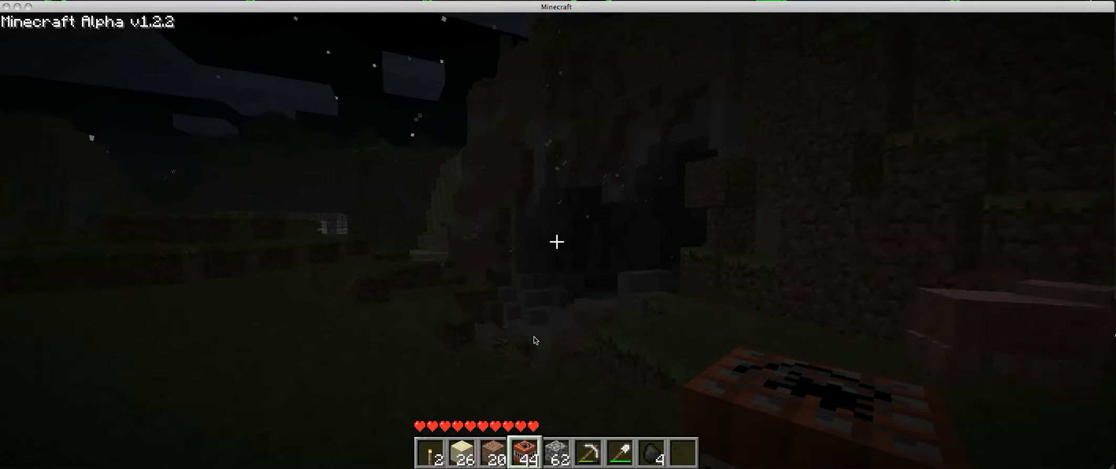